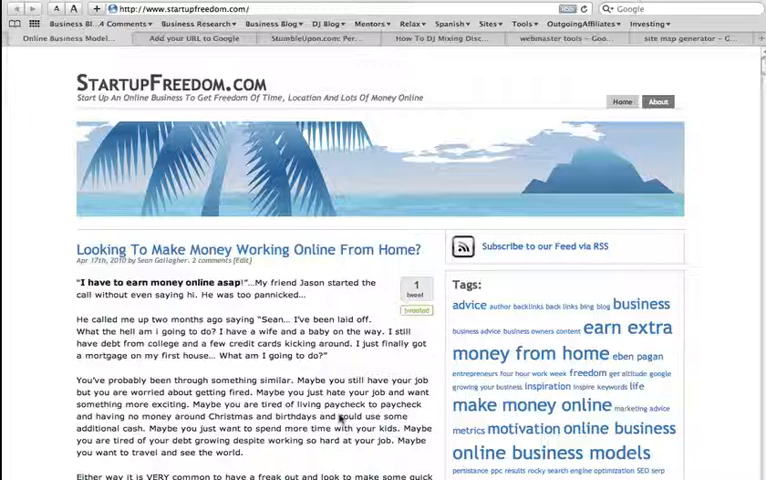
{"action": "mouse_move", "coordinate": [430, 363]}
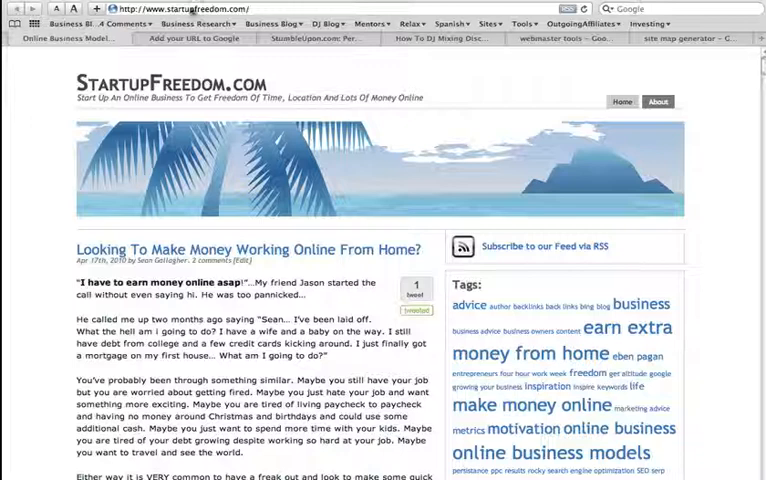
{"action": "mouse_move", "coordinate": [333, 354]}
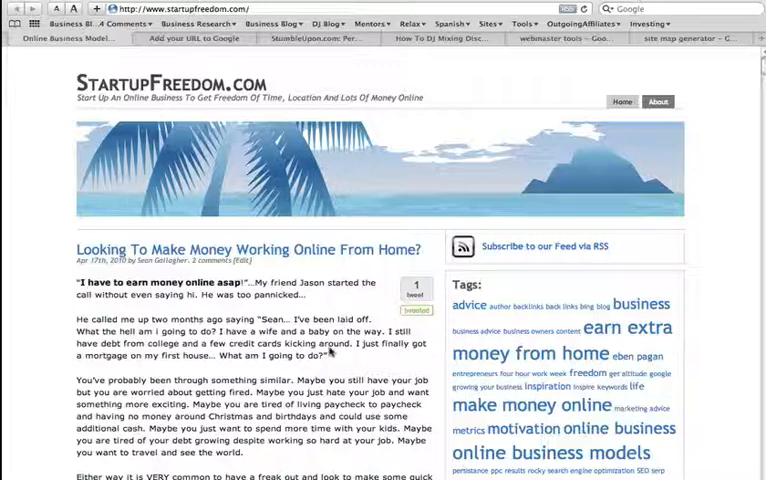
{"action": "mouse_move", "coordinate": [333, 345]}
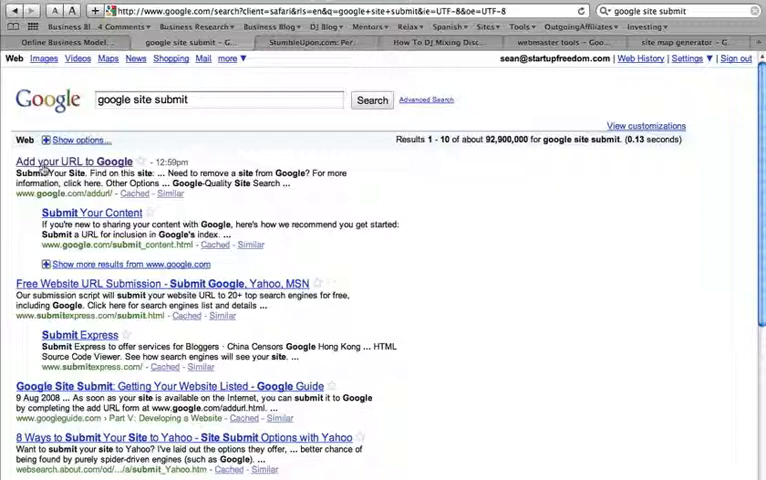
- Open the 'Add your URL to Google' page and start typing 'www' in the URL field
{"action": "left_click", "coordinate": [73, 161]}
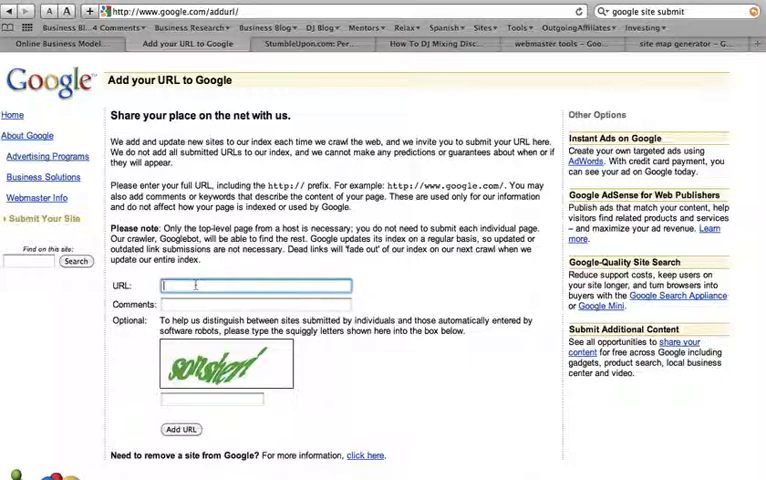
{"action": "type", "text": "www"}
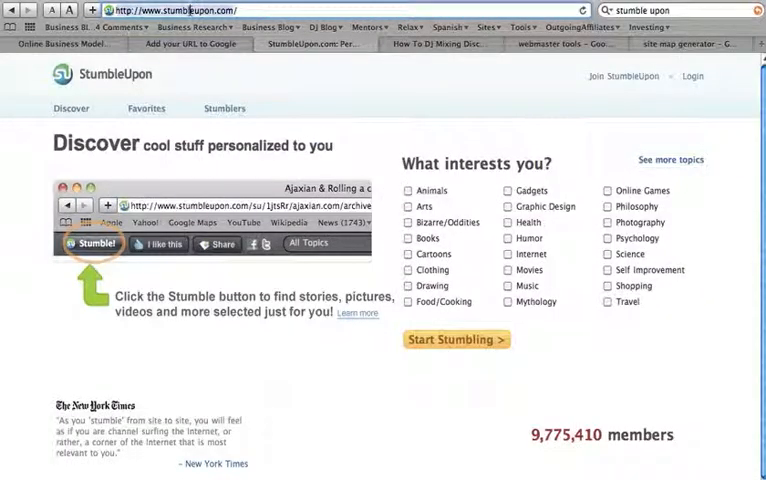
{"action": "mouse_move", "coordinate": [189, 8]}
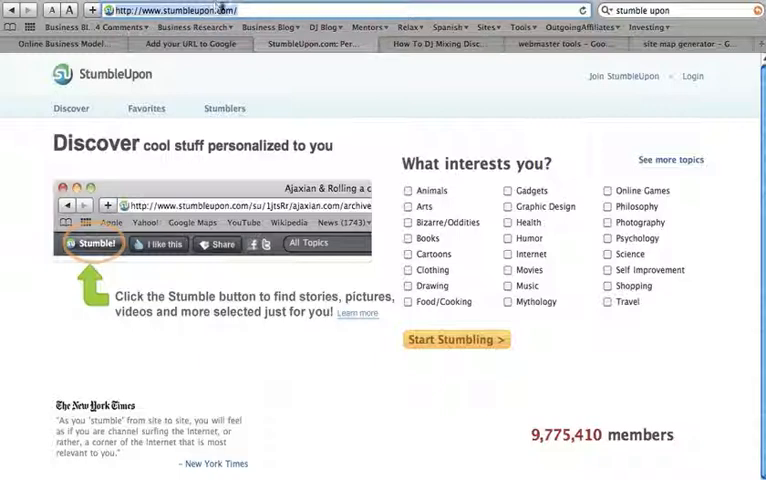
{"action": "mouse_move", "coordinate": [253, 14]}
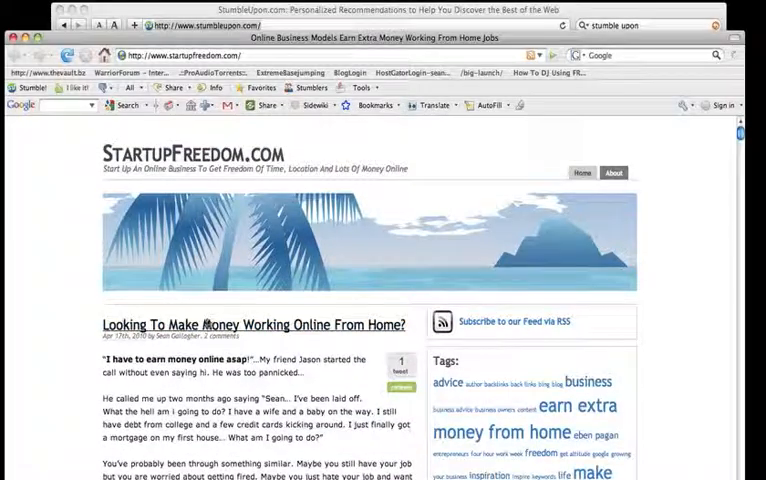
- Bring up the StartupFreedom.com home page in a Firefox window
{"action": "left_click", "coordinate": [249, 324]}
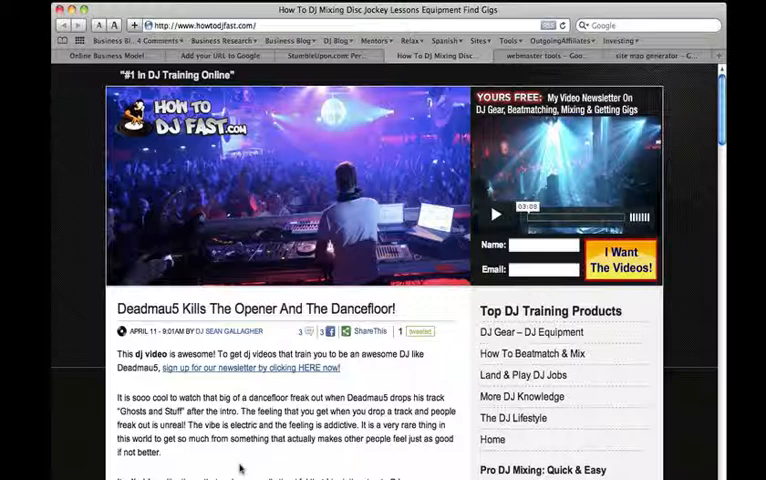
{"action": "mouse_move", "coordinate": [234, 467]}
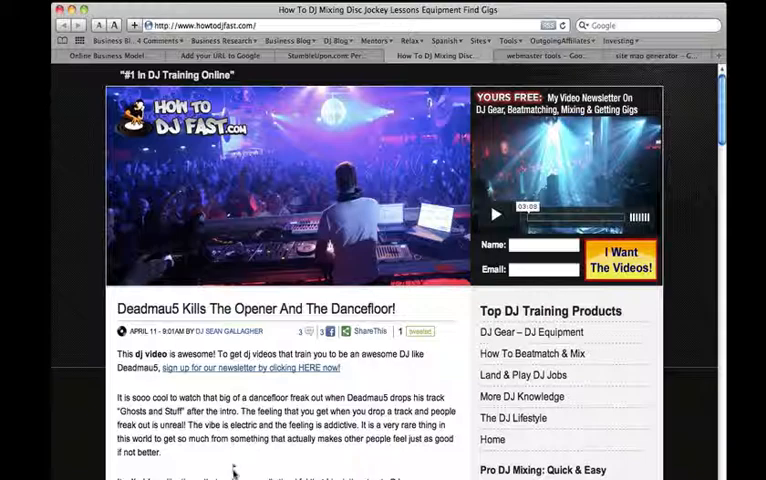
- Scroll the How To DJ Fast blog to the post linking to startupfreedom.com
{"action": "scroll", "scroll_direction": "down", "scroll_amount": 3}
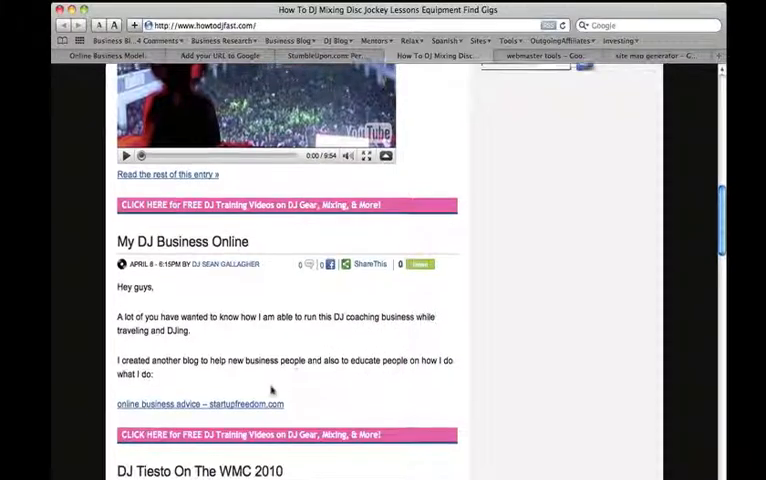
{"action": "scroll", "scroll_direction": "down", "scroll_amount": 3}
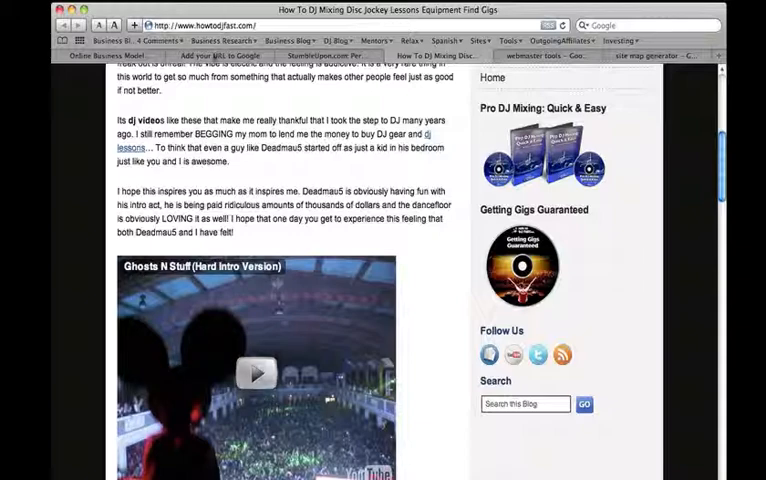
{"action": "left_click", "coordinate": [222, 66]}
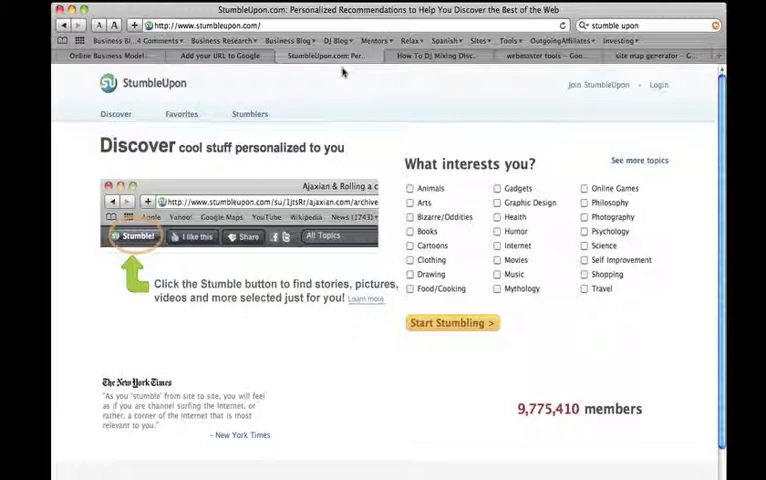
{"action": "left_click", "coordinate": [438, 43]}
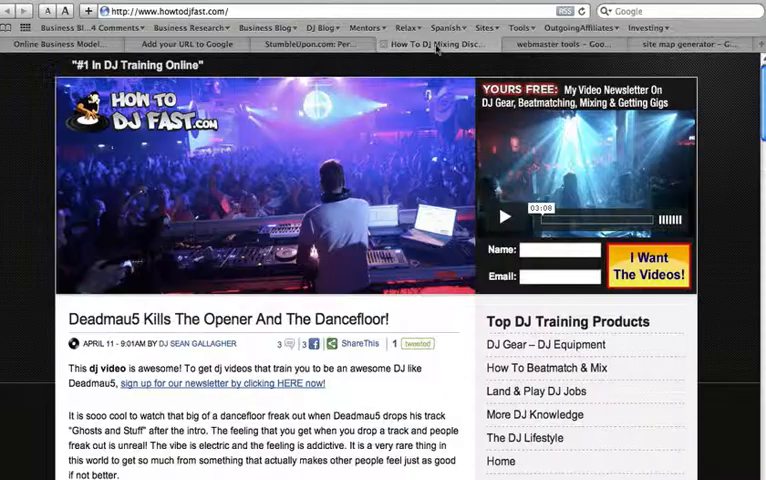
{"action": "scroll", "scroll_direction": "down", "scroll_amount": 3}
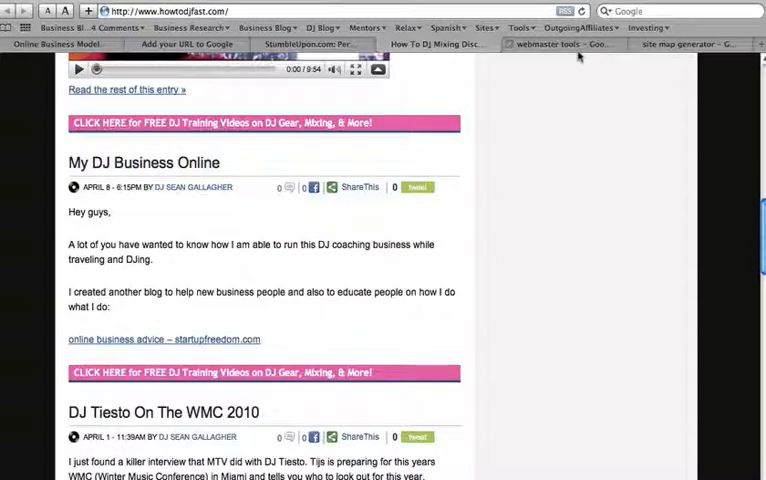
- Open Google Webmaster Tools from the webmaster tools search results
{"action": "left_click", "coordinate": [563, 43]}
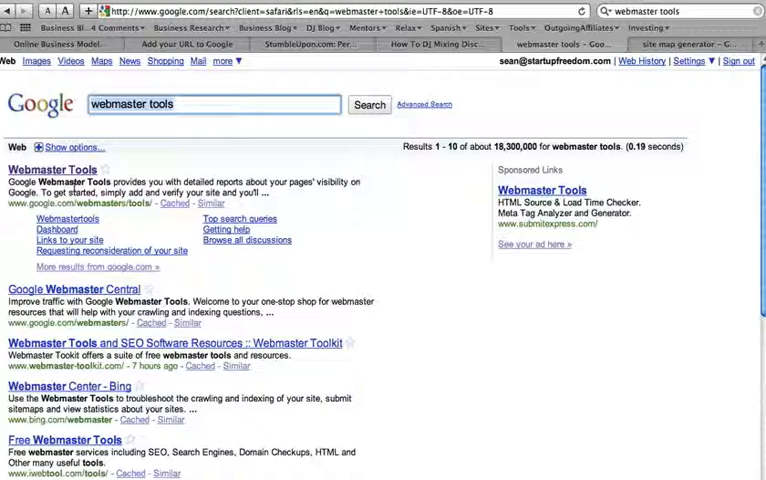
{"action": "left_click", "coordinate": [52, 169]}
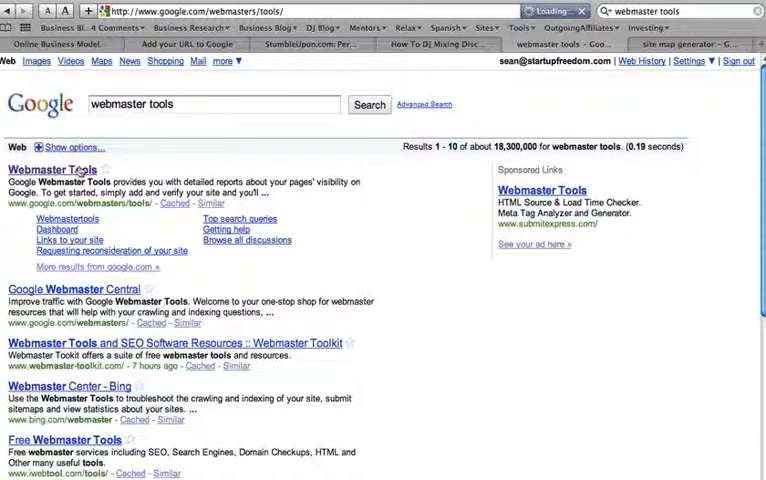
{"action": "left_click", "coordinate": [55, 167]}
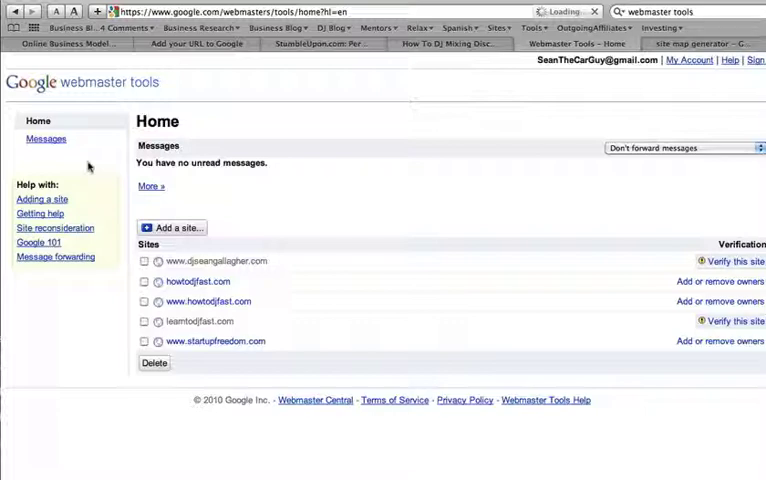
{"action": "mouse_move", "coordinate": [199, 97]}
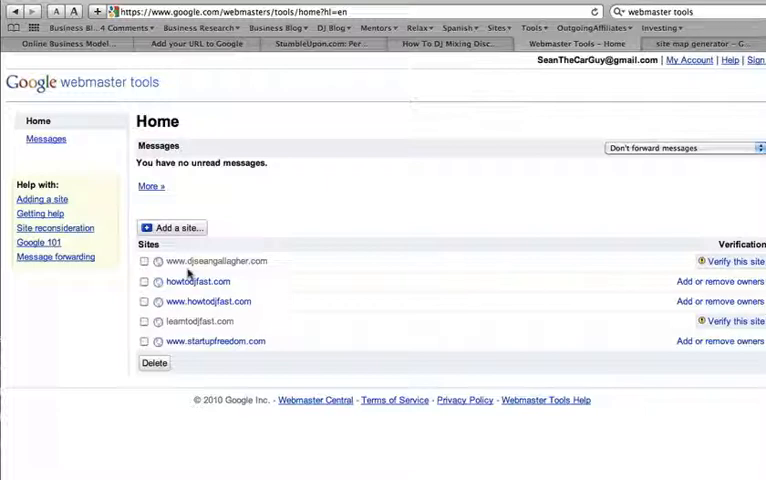
{"action": "mouse_move", "coordinate": [175, 227]}
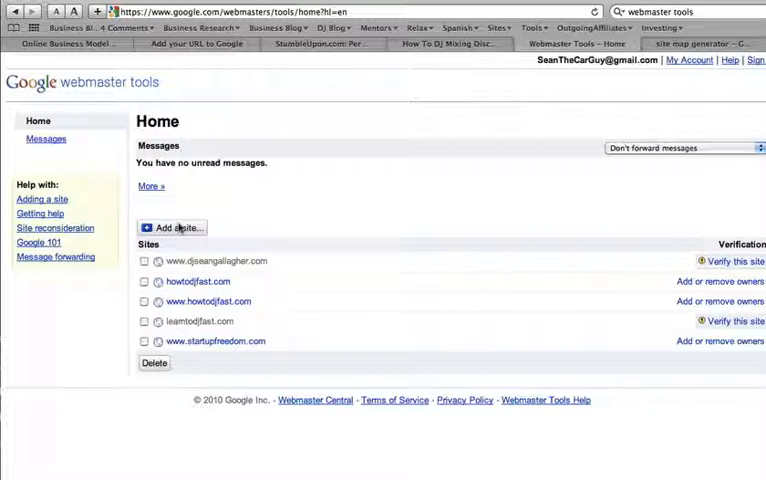
{"action": "left_click", "coordinate": [175, 227]}
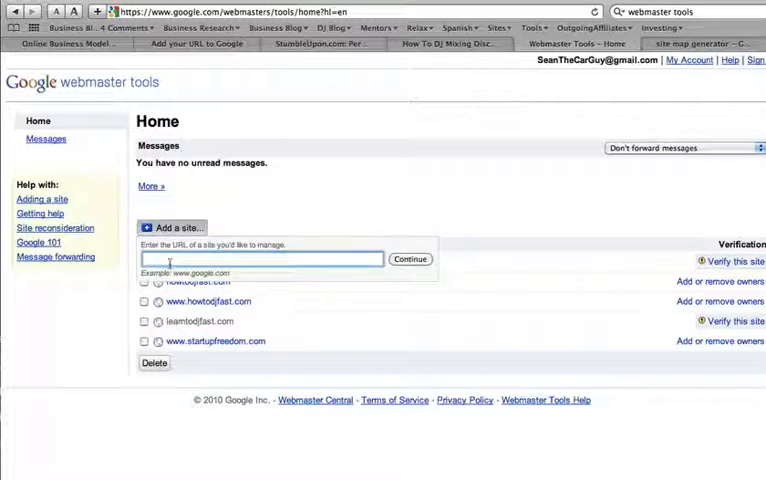
{"action": "type", "text": "www."}
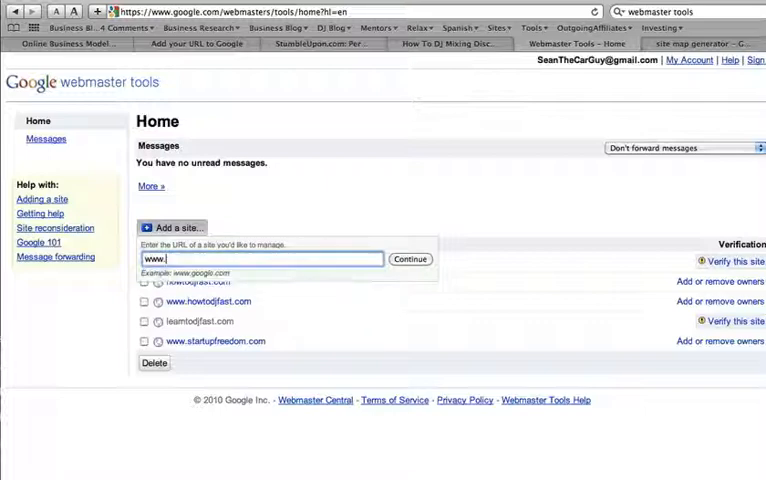
{"action": "key", "text": "ctrl+a"}
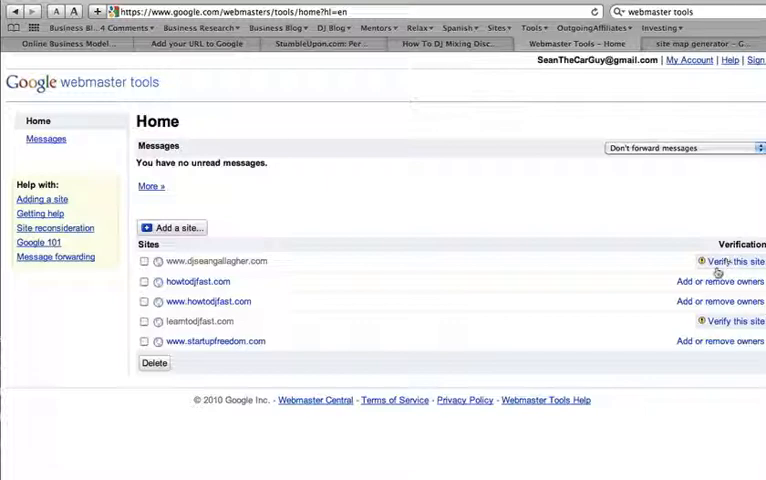
{"action": "left_click", "coordinate": [712, 266]}
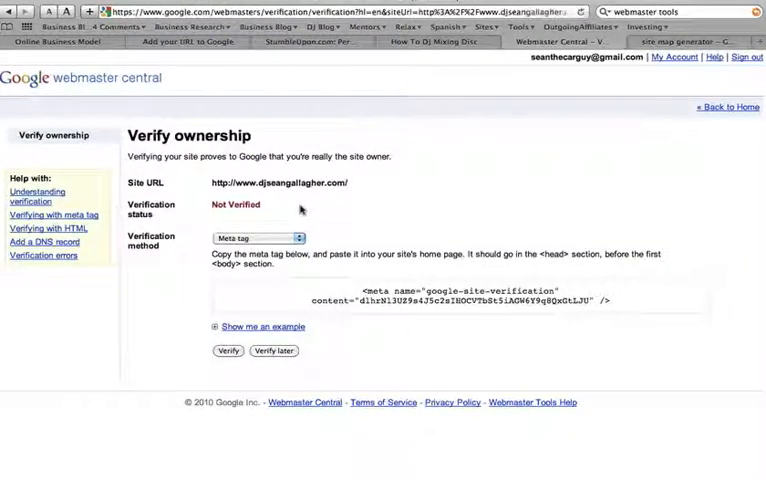
{"action": "mouse_move", "coordinate": [307, 227]}
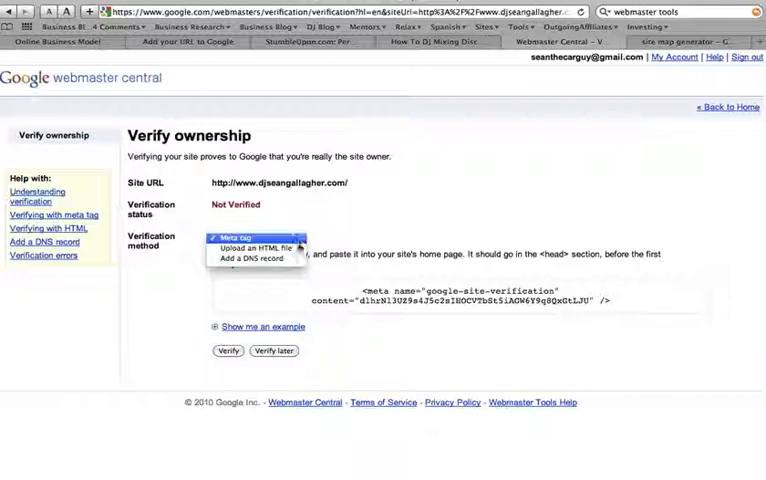
{"action": "left_click", "coordinate": [263, 248]}
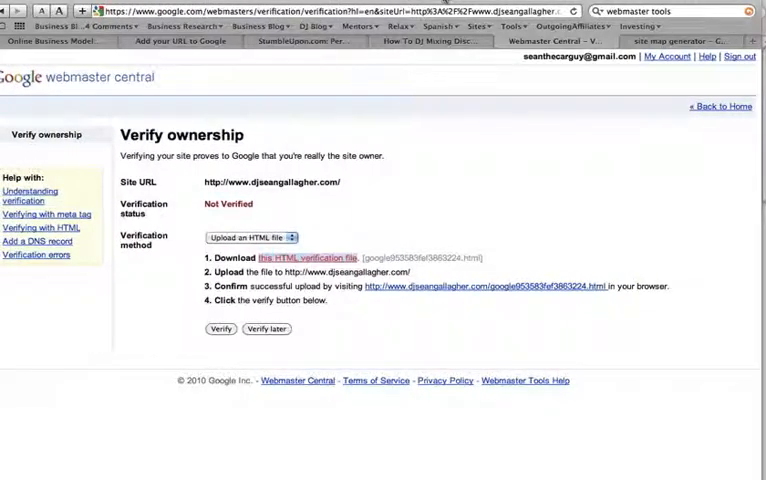
{"action": "mouse_move", "coordinate": [760, 278]}
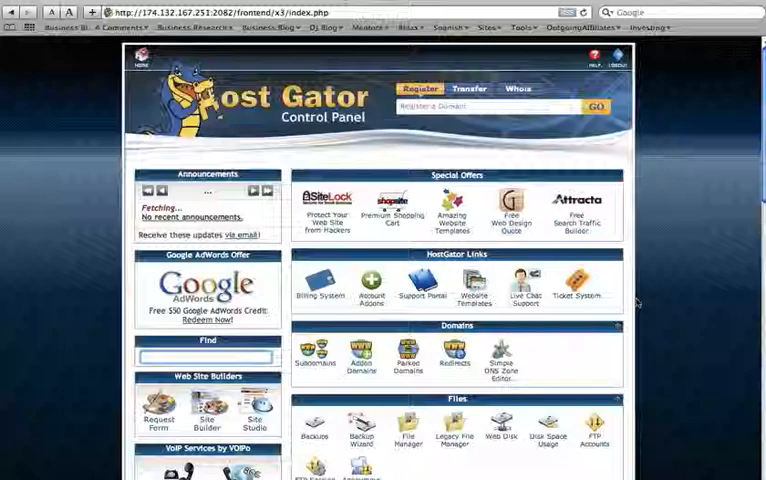
- Scroll the HostGator cPanel home page down to the Files section
{"action": "scroll", "scroll_direction": "down", "scroll_amount": 3}
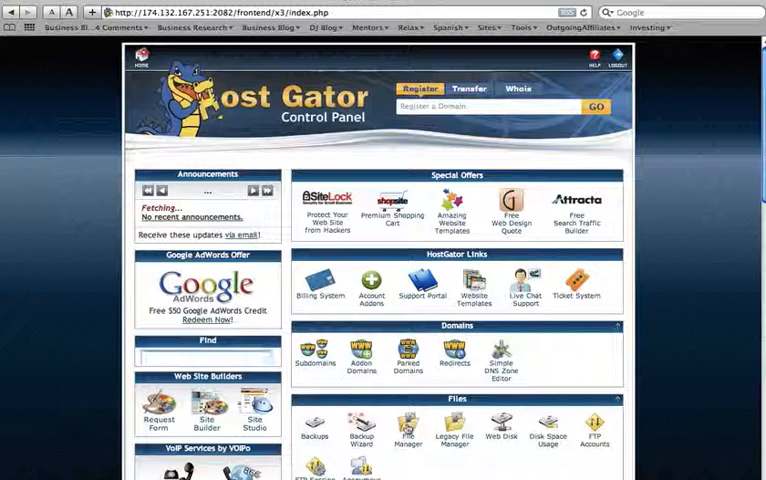
- Open File Manager and enter the djseangallagher.com folder for uploading
{"action": "left_click", "coordinate": [406, 427]}
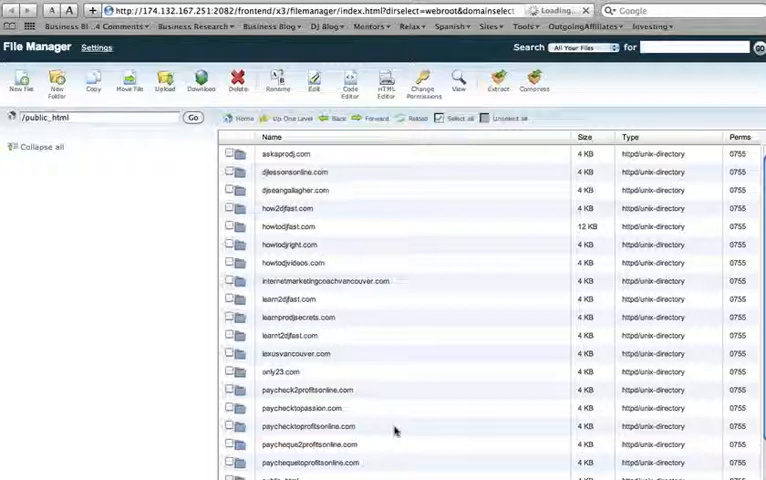
{"action": "scroll", "scroll_direction": "down", "scroll_amount": 3}
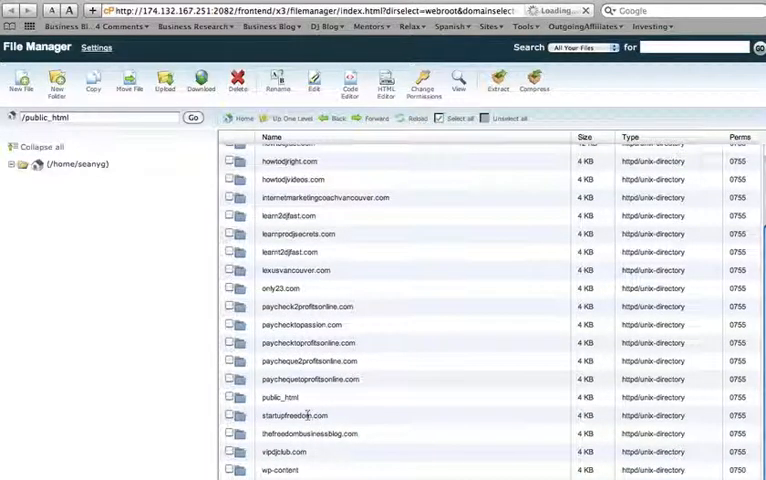
{"action": "left_click", "coordinate": [22, 164]}
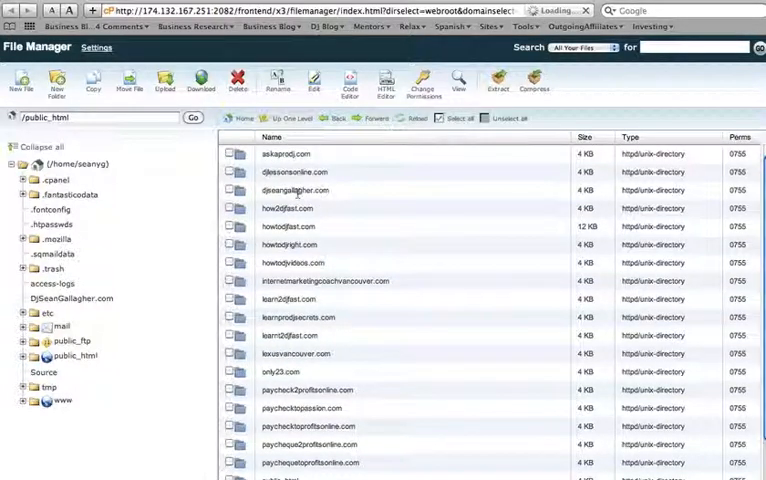
{"action": "left_click", "coordinate": [294, 190]}
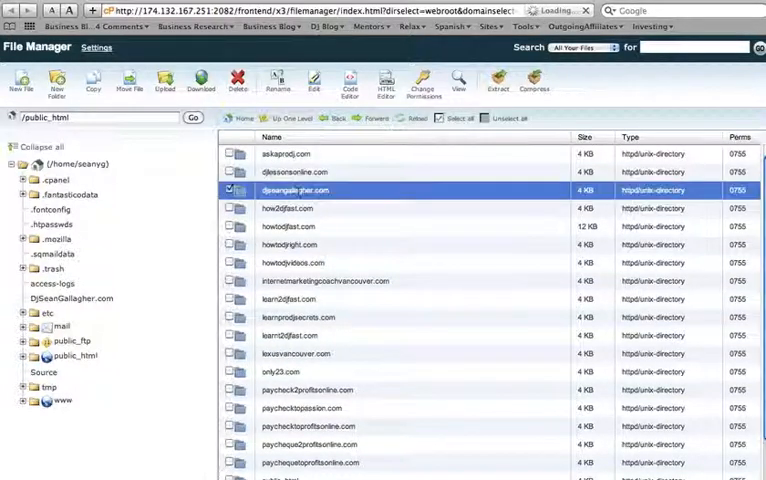
{"action": "double_click", "coordinate": [294, 190]}
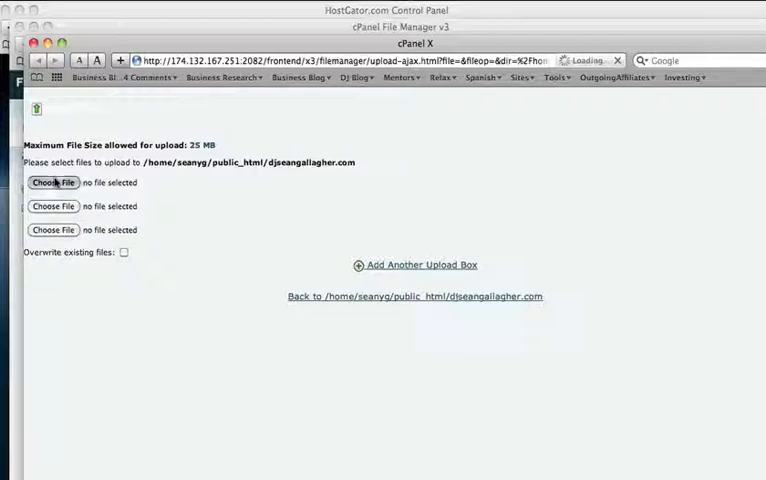
- Choose google953583fef3863224.html from the Desktop as the file to upload
{"action": "left_click", "coordinate": [53, 182]}
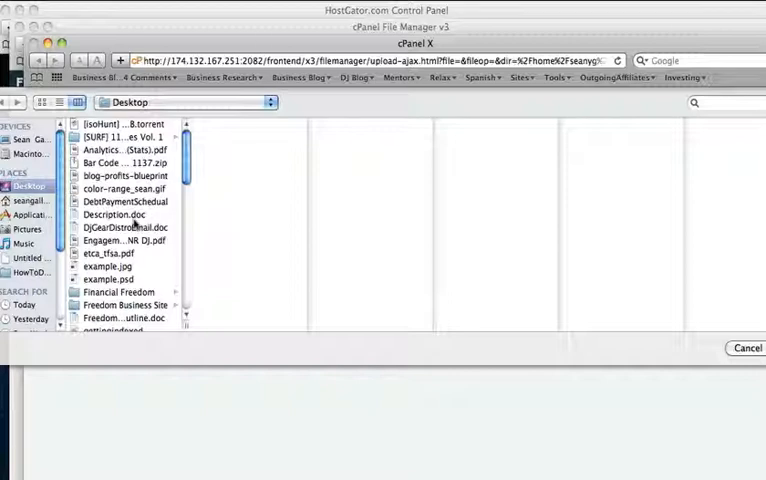
{"action": "scroll", "scroll_direction": "down", "scroll_amount": 3}
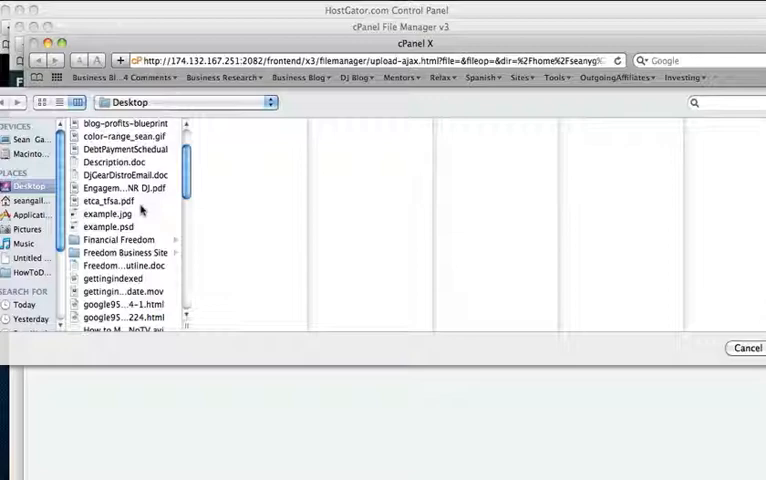
{"action": "scroll", "scroll_direction": "down", "scroll_amount": 3}
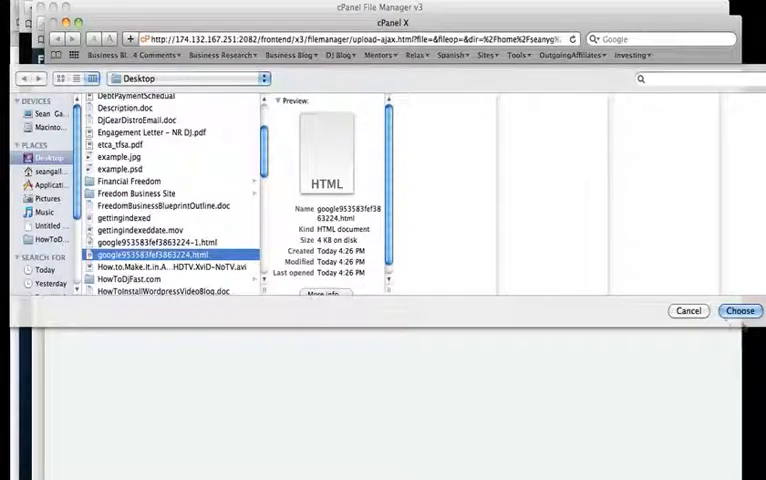
{"action": "left_click", "coordinate": [745, 311]}
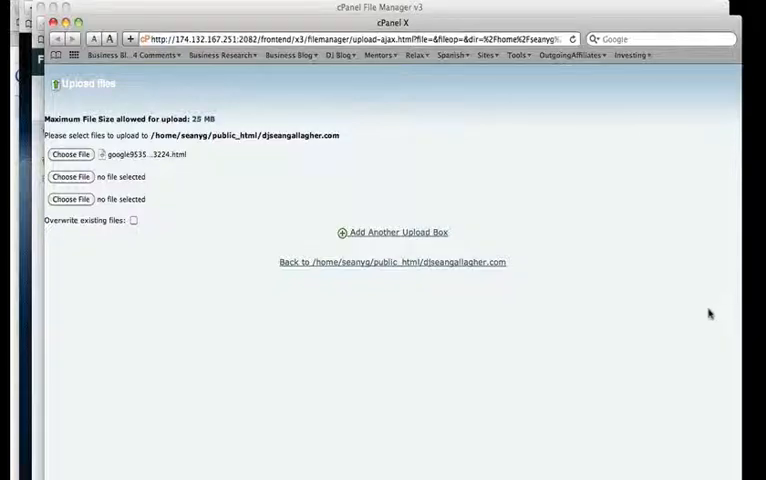
{"action": "mouse_move", "coordinate": [288, 221]}
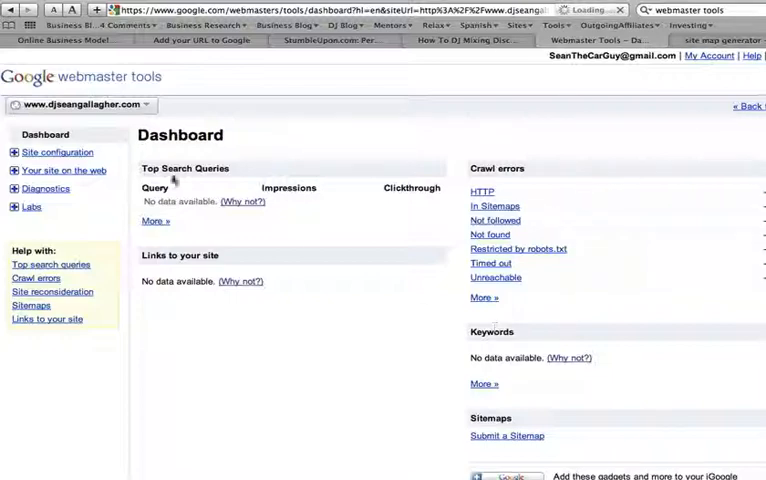
{"action": "mouse_move", "coordinate": [574, 204]}
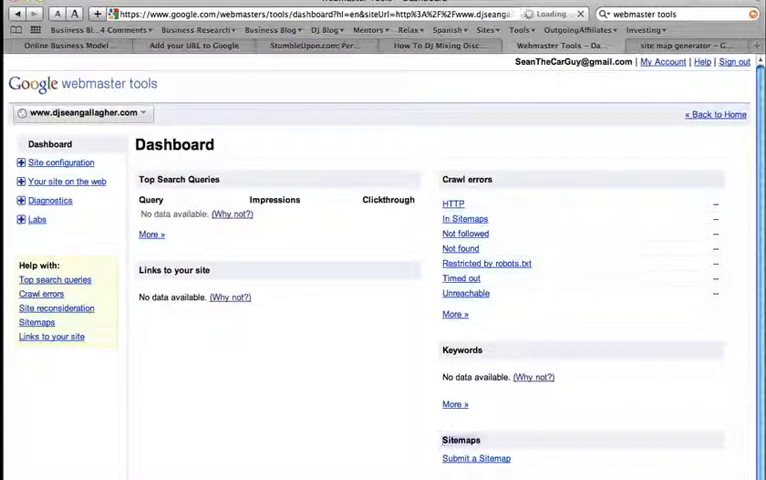
{"action": "mouse_move", "coordinate": [485, 458]}
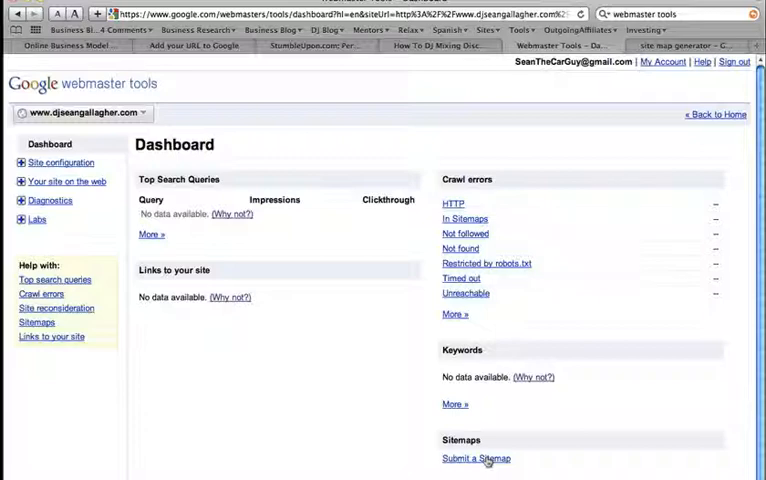
{"action": "left_click", "coordinate": [471, 458]}
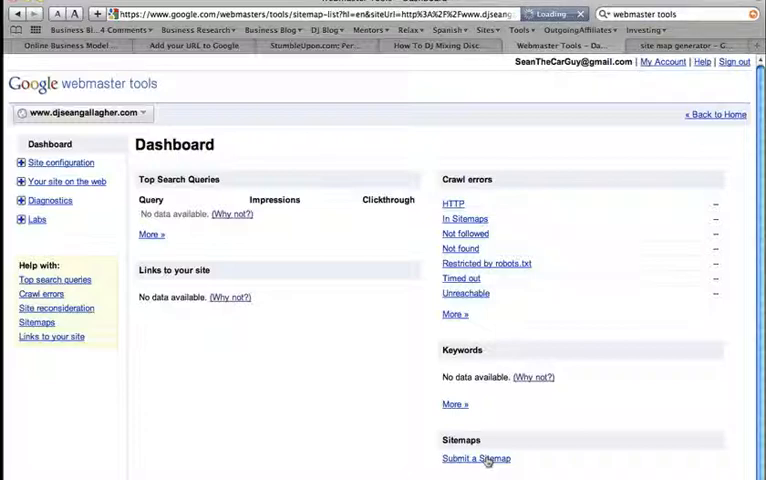
- Fill XML-Sitemaps.com's Starting URL with the site address from autocomplete
{"action": "left_click", "coordinate": [474, 460]}
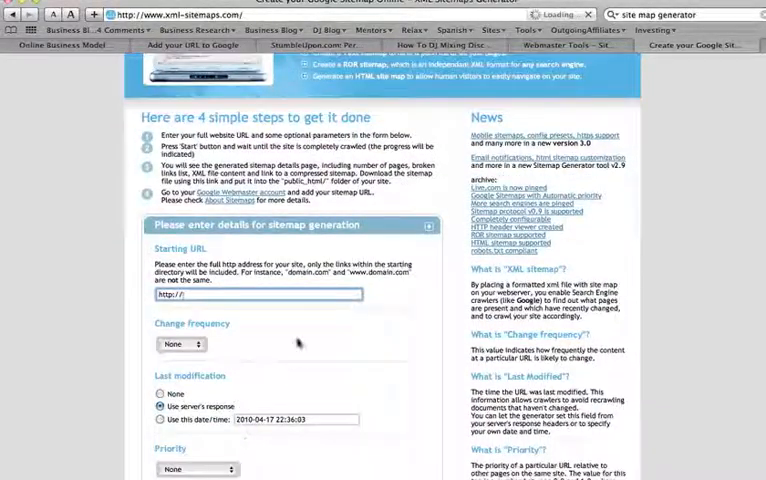
{"action": "left_click", "coordinate": [258, 294]}
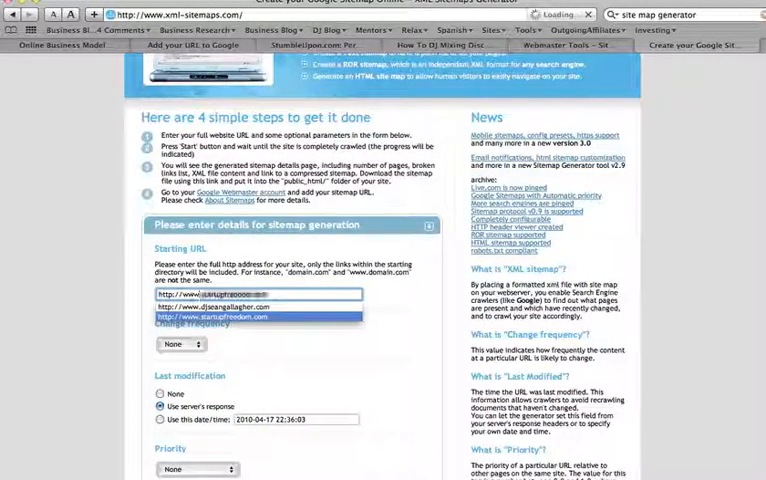
{"action": "left_click", "coordinate": [220, 307]}
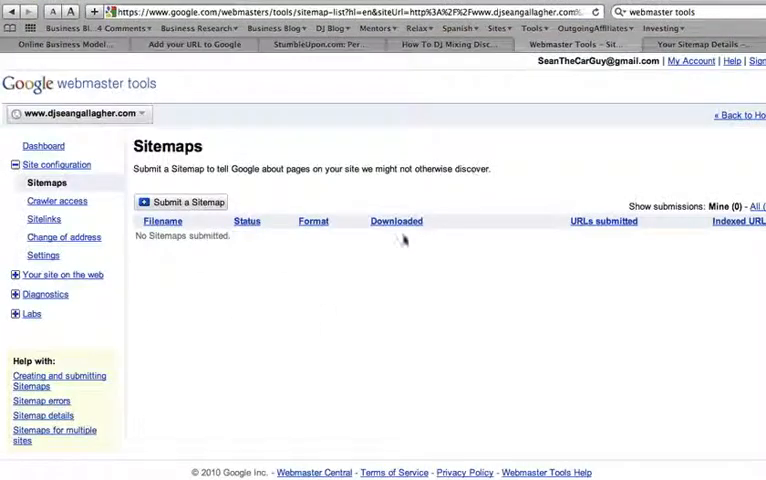
- Submit 'sitemap.xml' through the Submit a Sitemap box in Webmaster Tools
{"action": "left_click", "coordinate": [182, 202]}
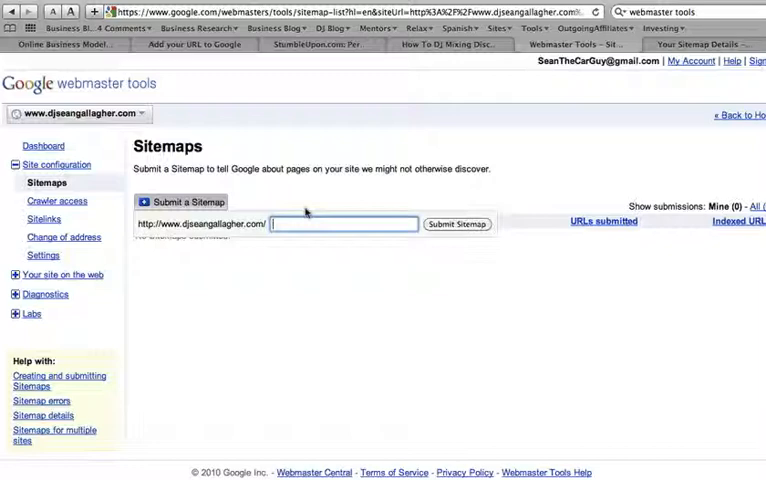
{"action": "type", "text": "sitemap.xml"}
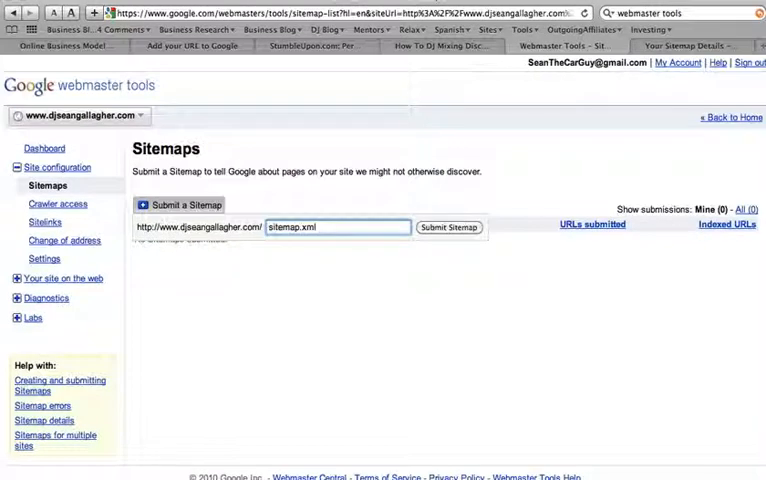
{"action": "left_click", "coordinate": [449, 227]}
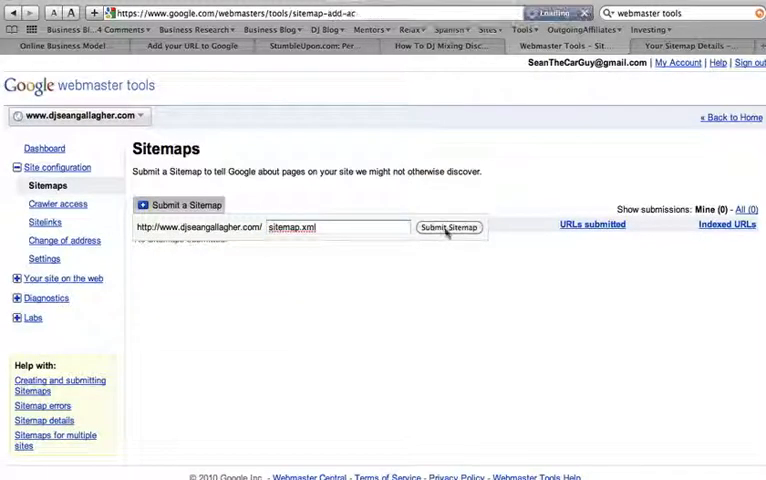
{"action": "left_click", "coordinate": [449, 227]}
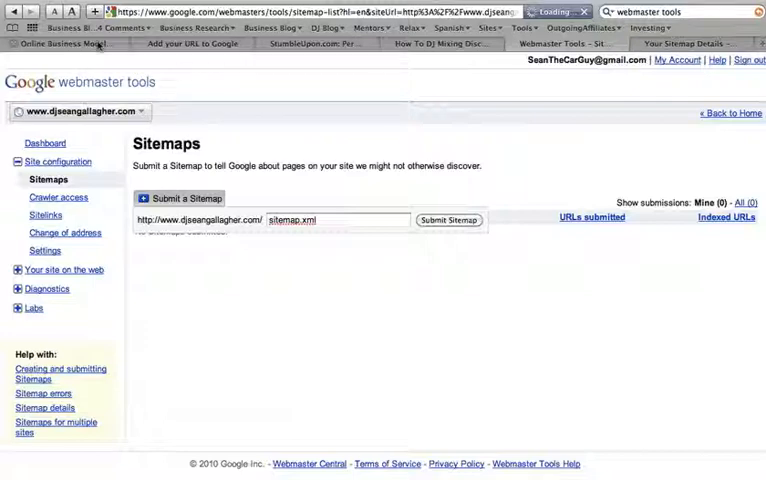
{"action": "mouse_move", "coordinate": [60, 46]}
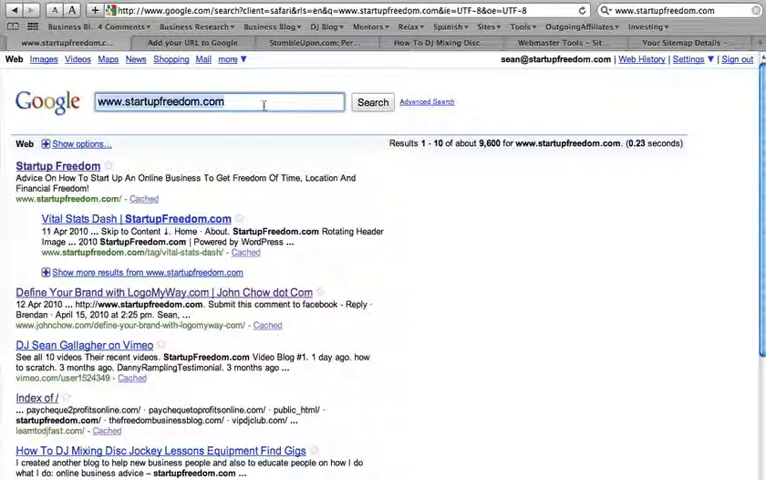
{"action": "scroll", "scroll_direction": "down", "scroll_amount": 3}
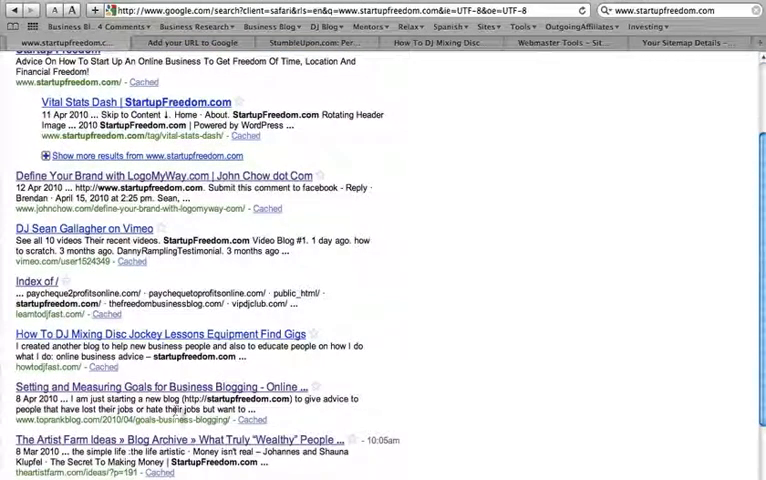